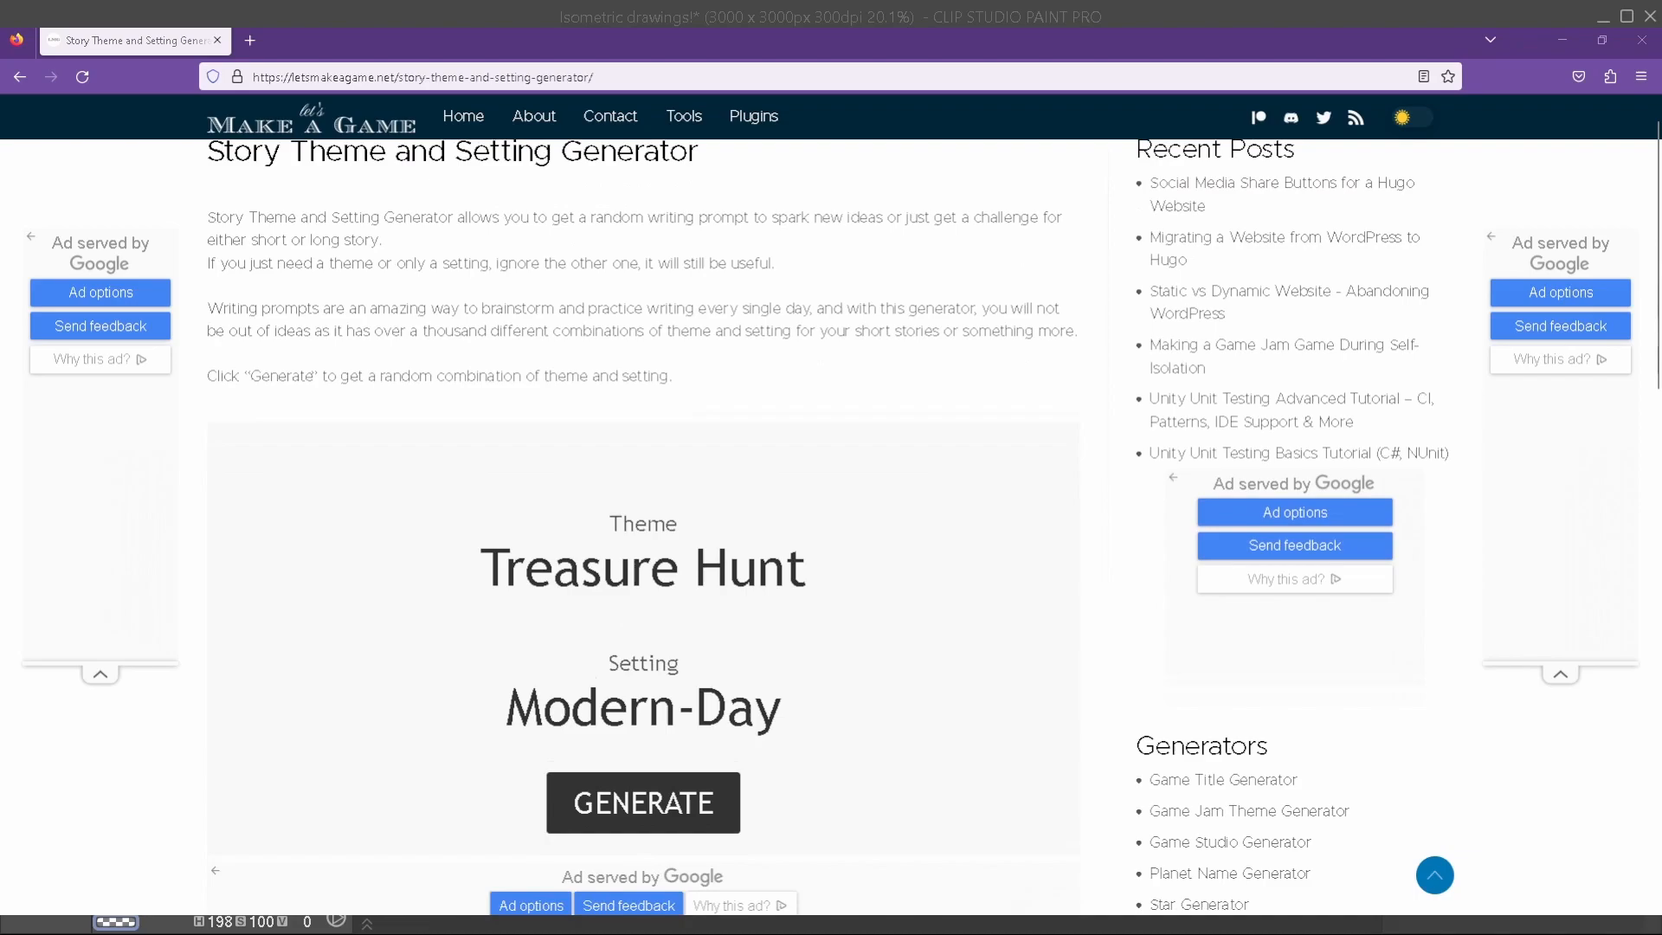
Reroll the story generator past Family Drama until it shows Patriotism with a Distant Future setting
scroll("down", 3)
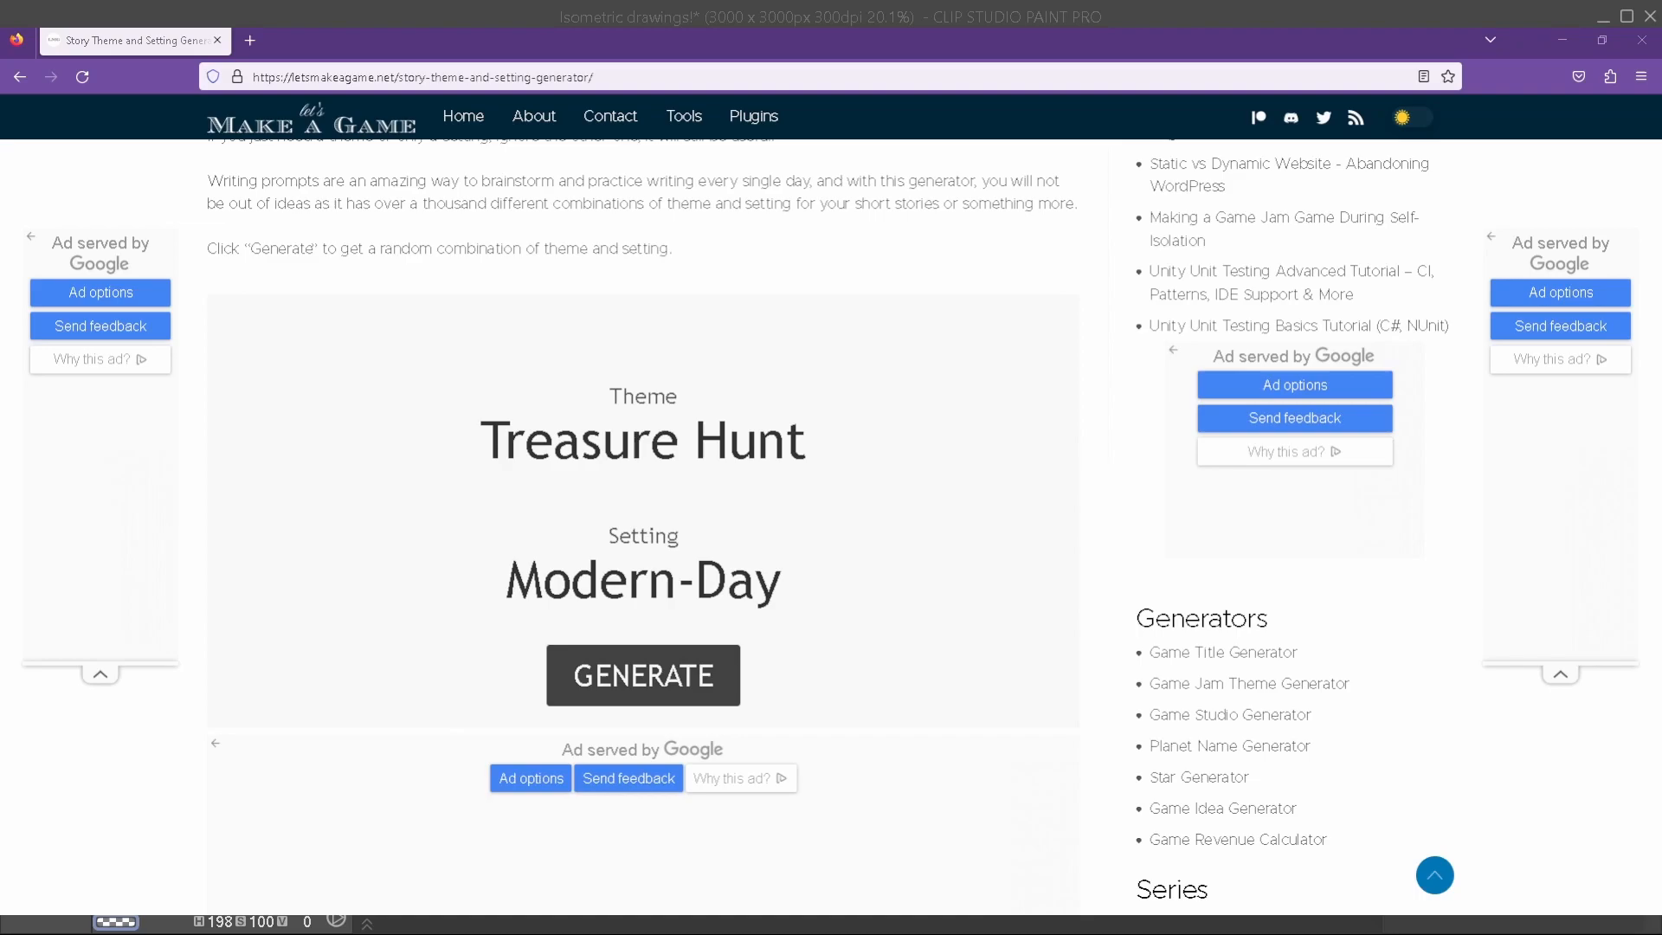
left_click(642, 676)
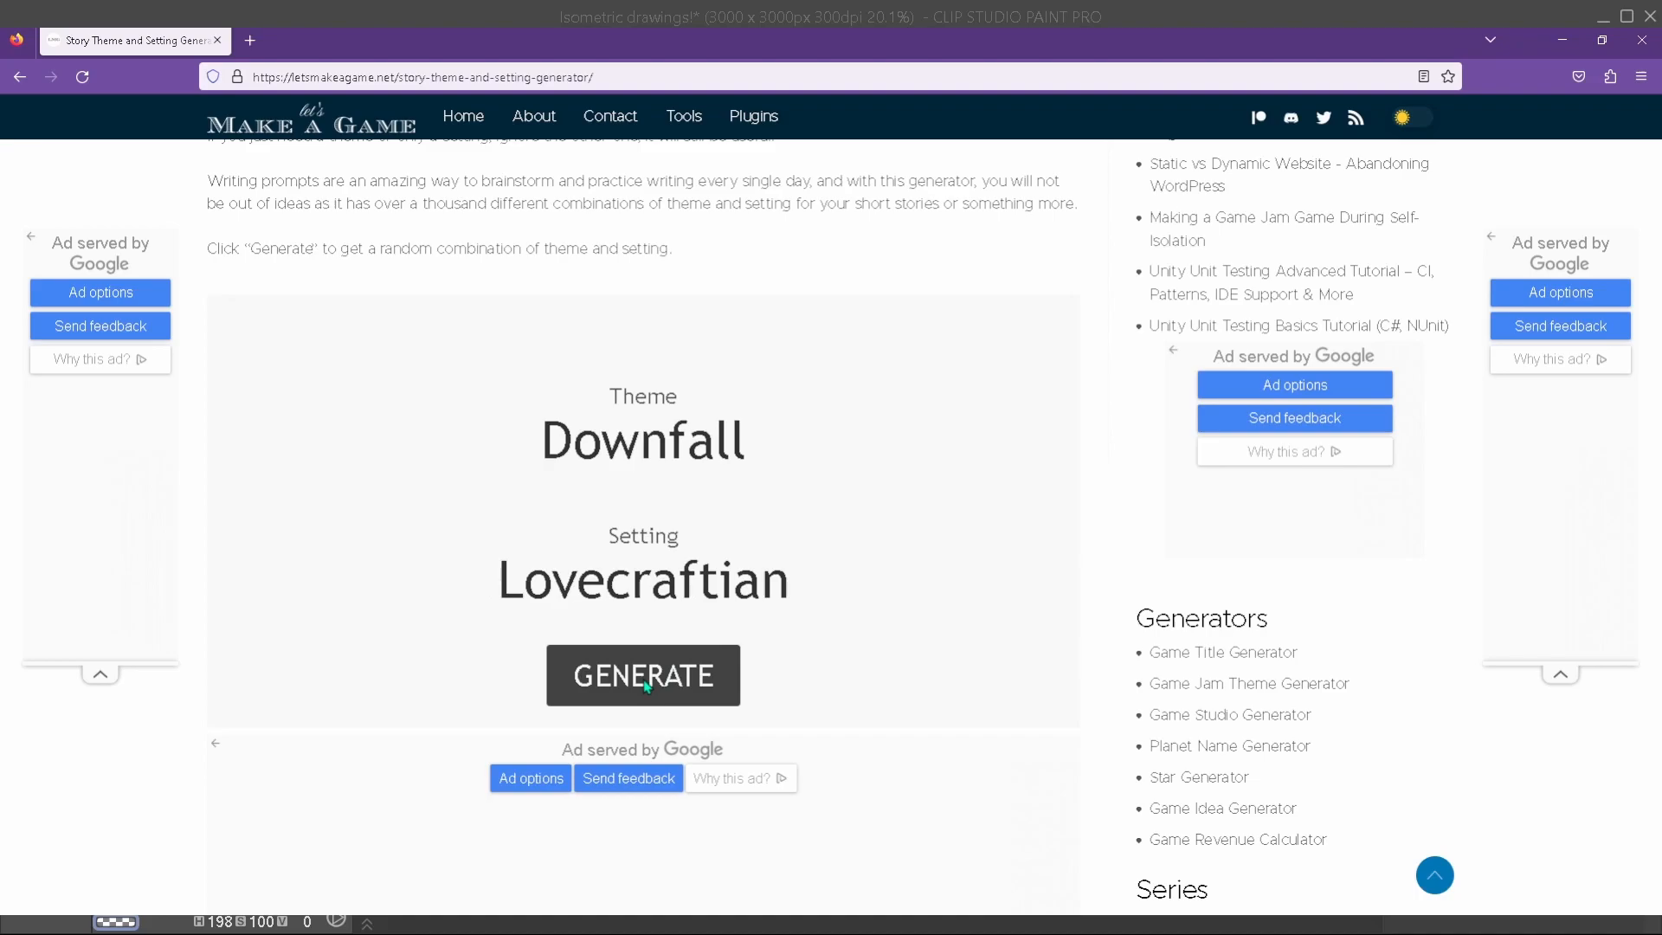
left_click(642, 676)
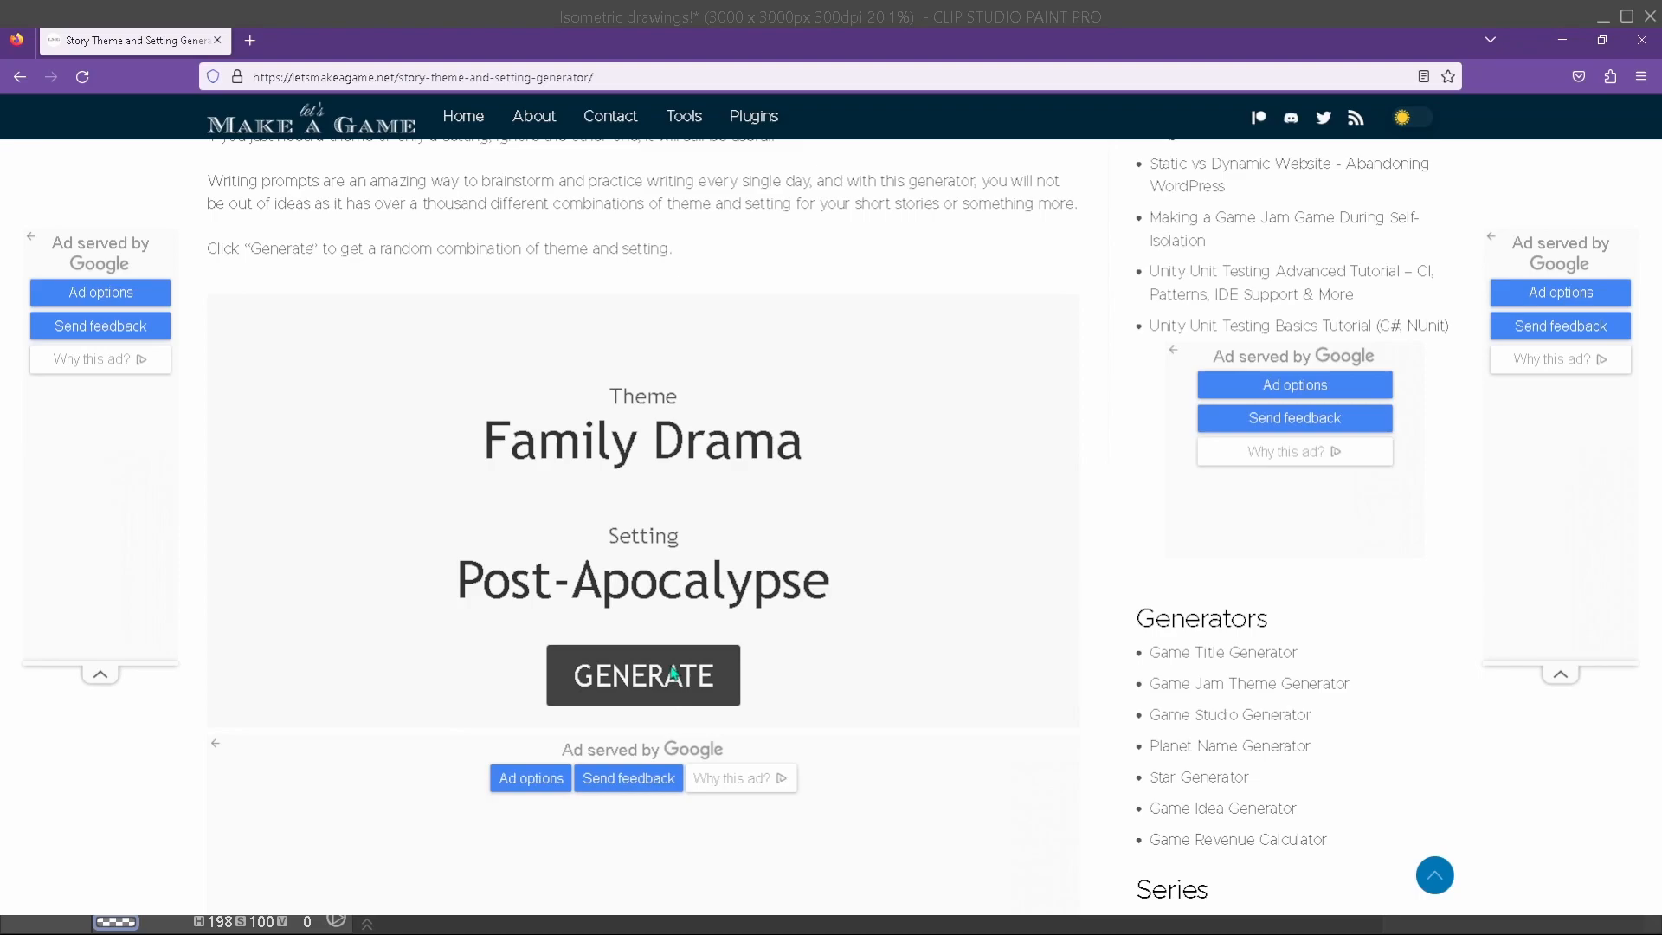
left_click(643, 675)
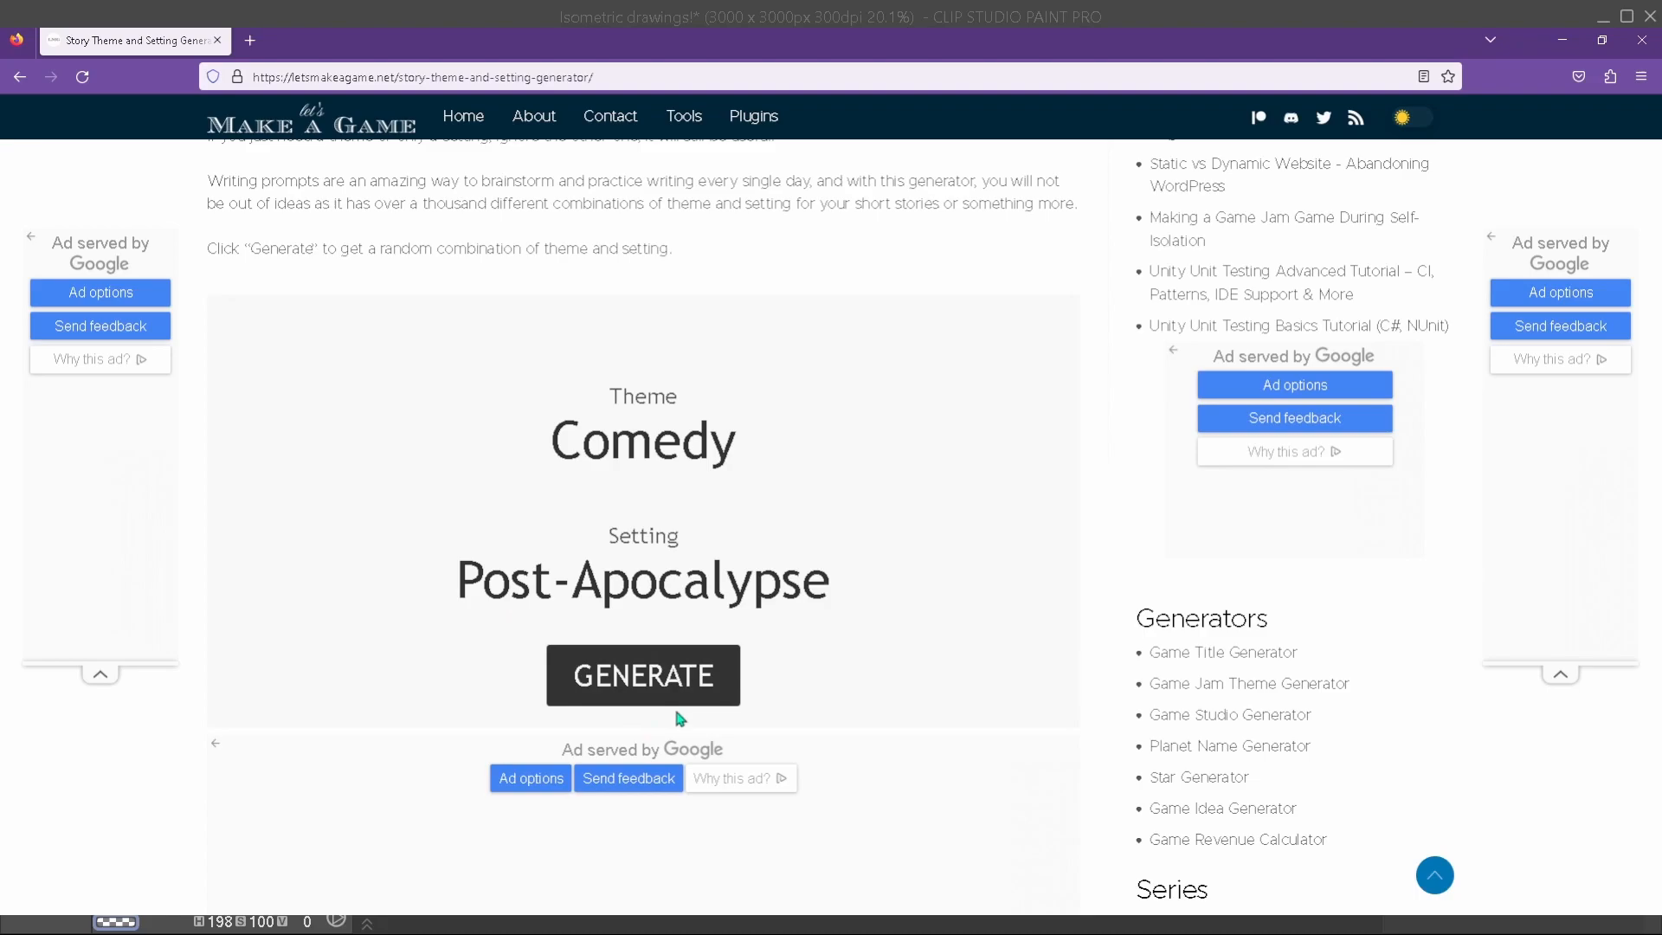
left_click(642, 675)
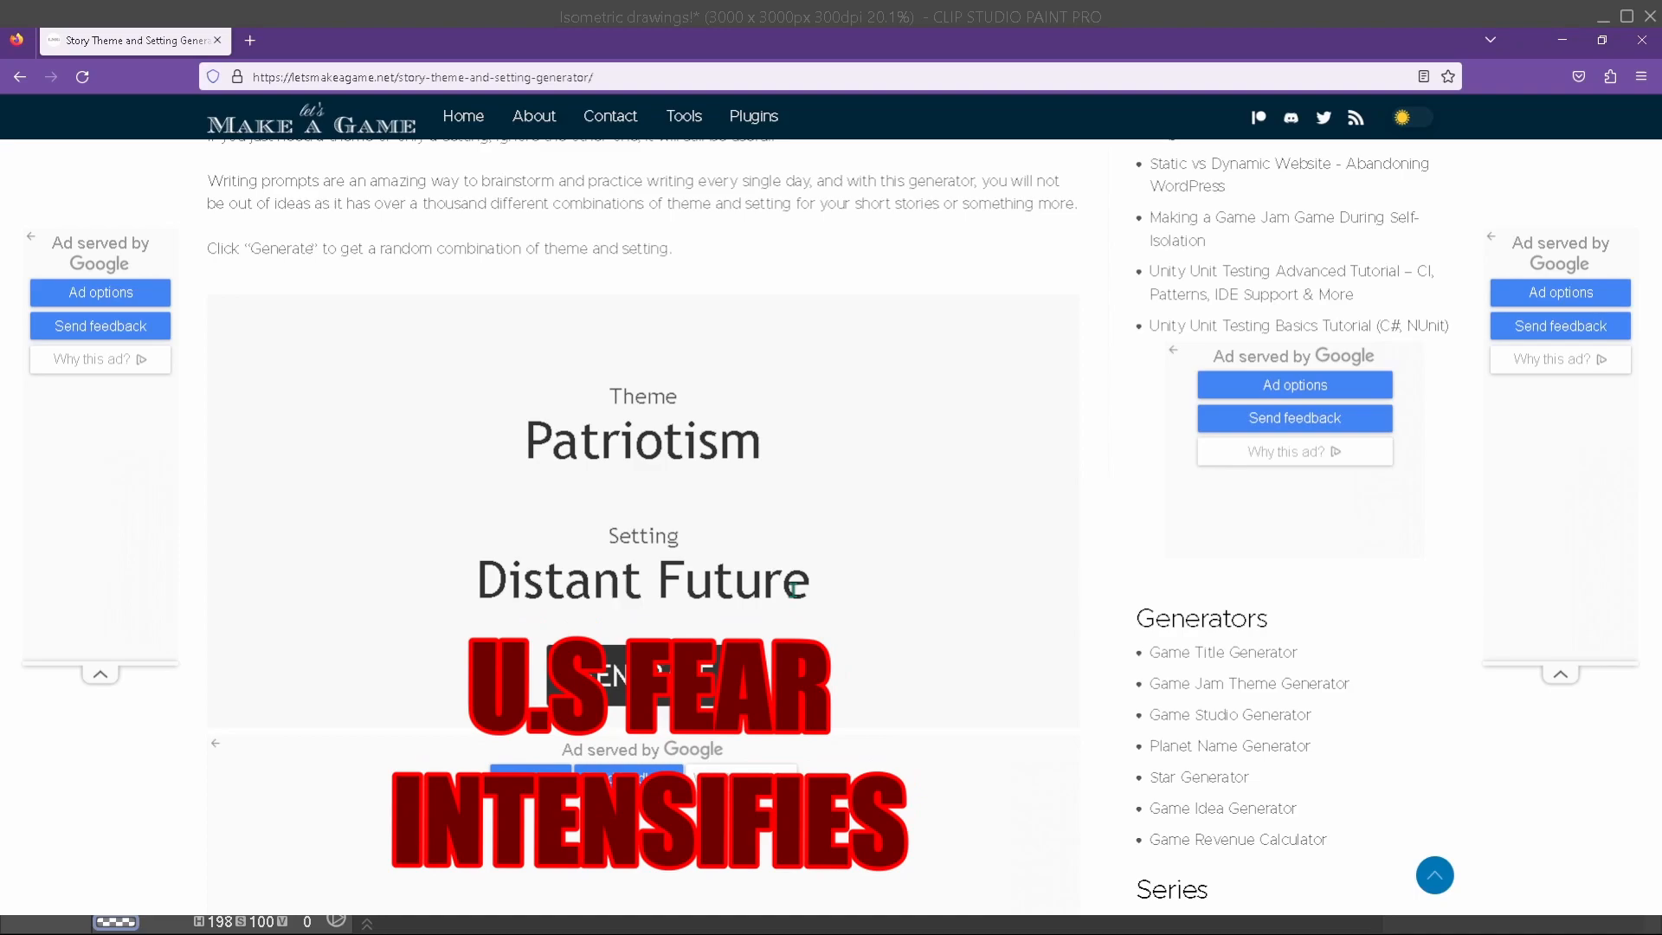
Reroll past Natural Disaster and Search For Identity to reach Rich Versus Poor in Mythology
left_click(643, 675)
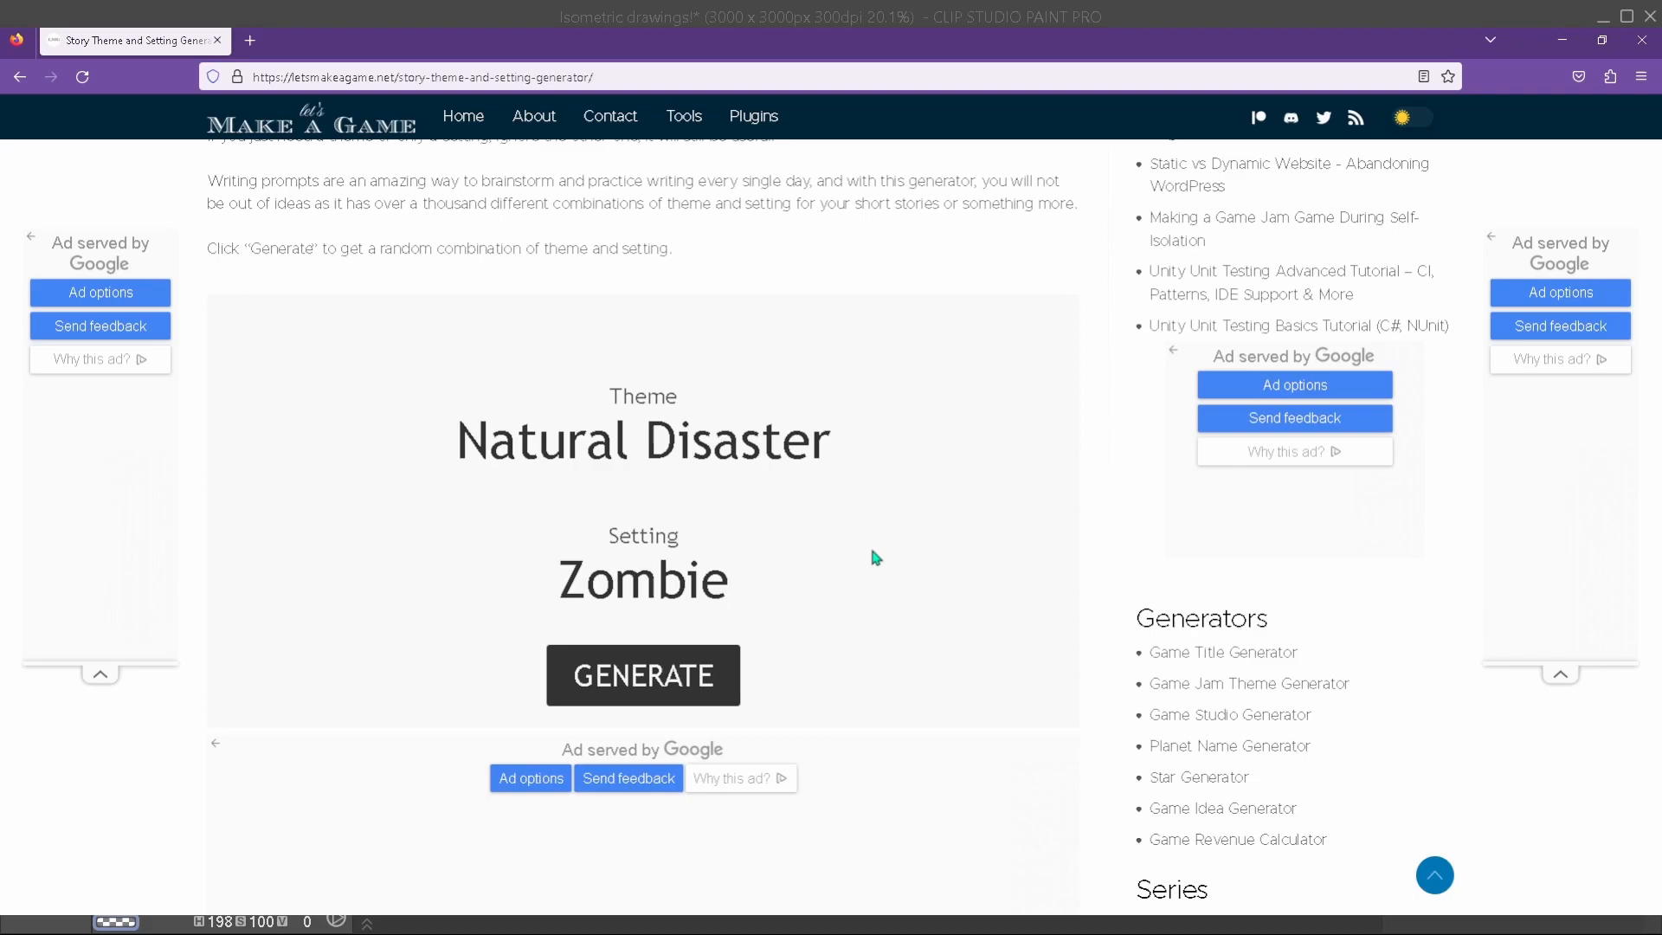
left_click(642, 675)
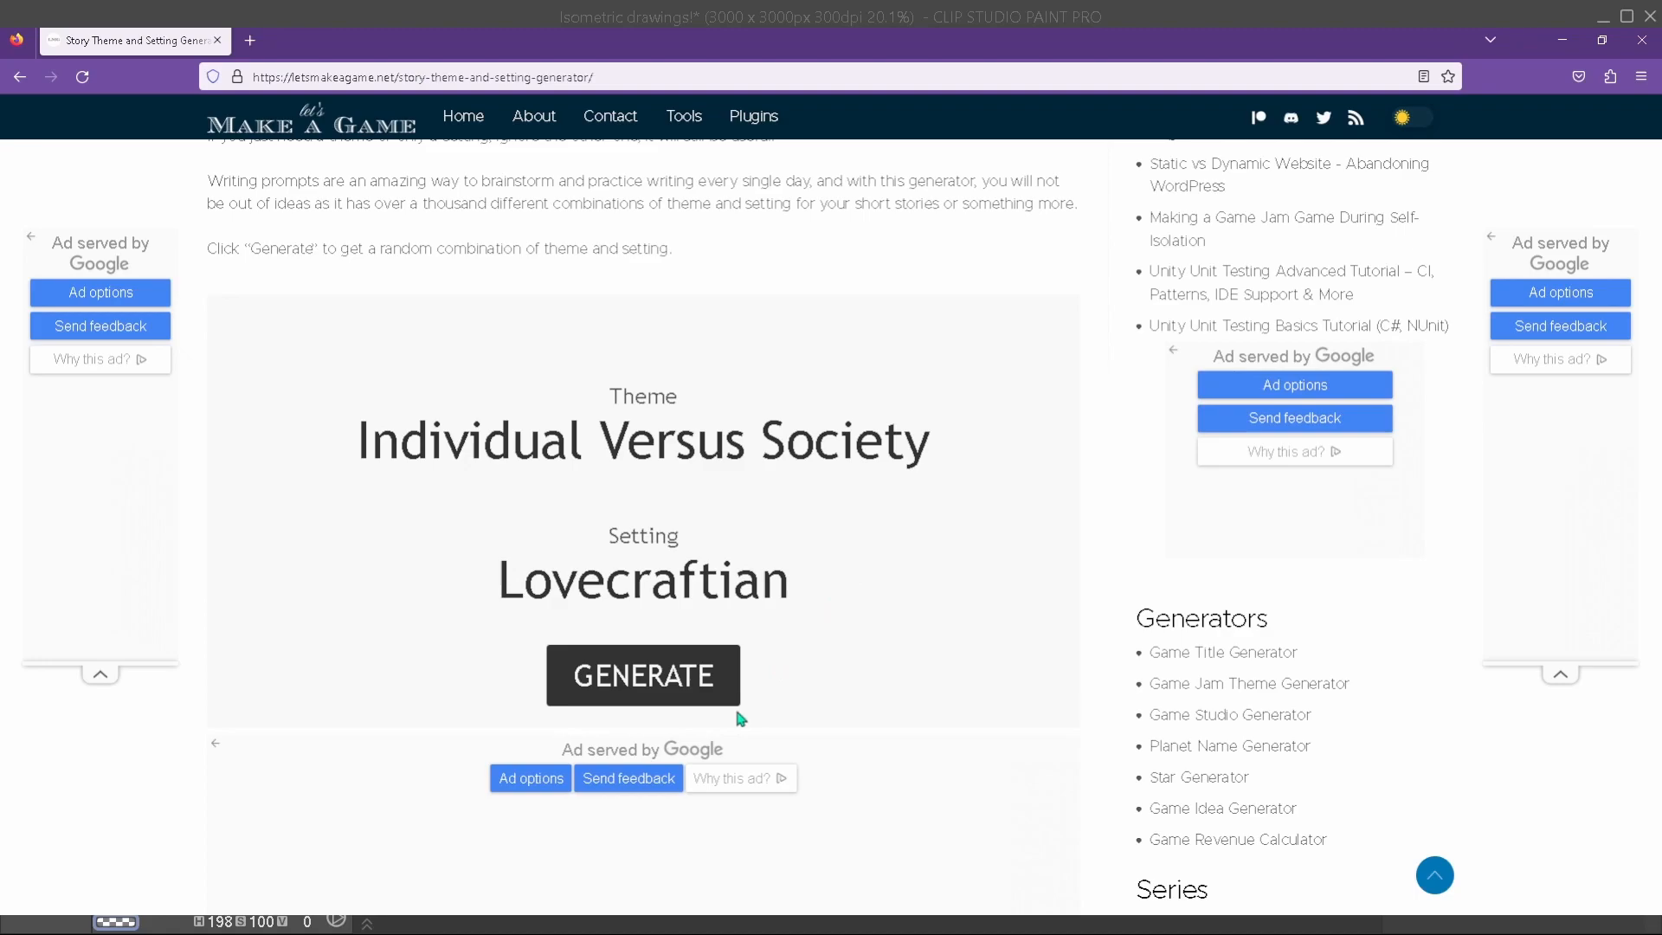
left_click(642, 676)
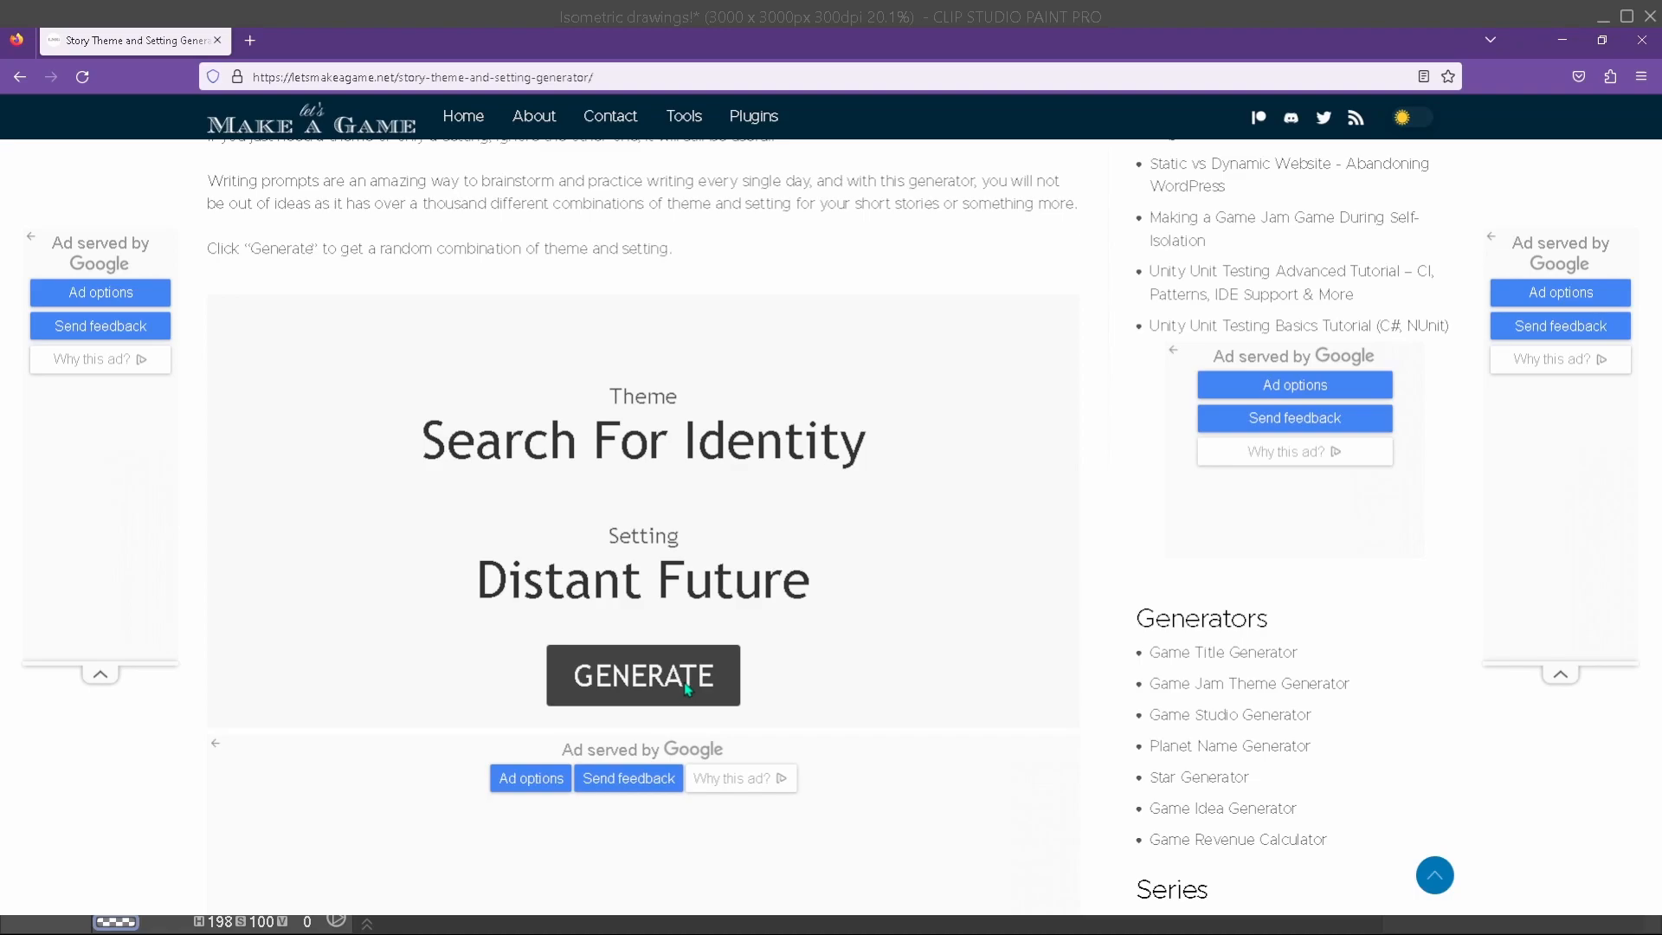
left_click(642, 675)
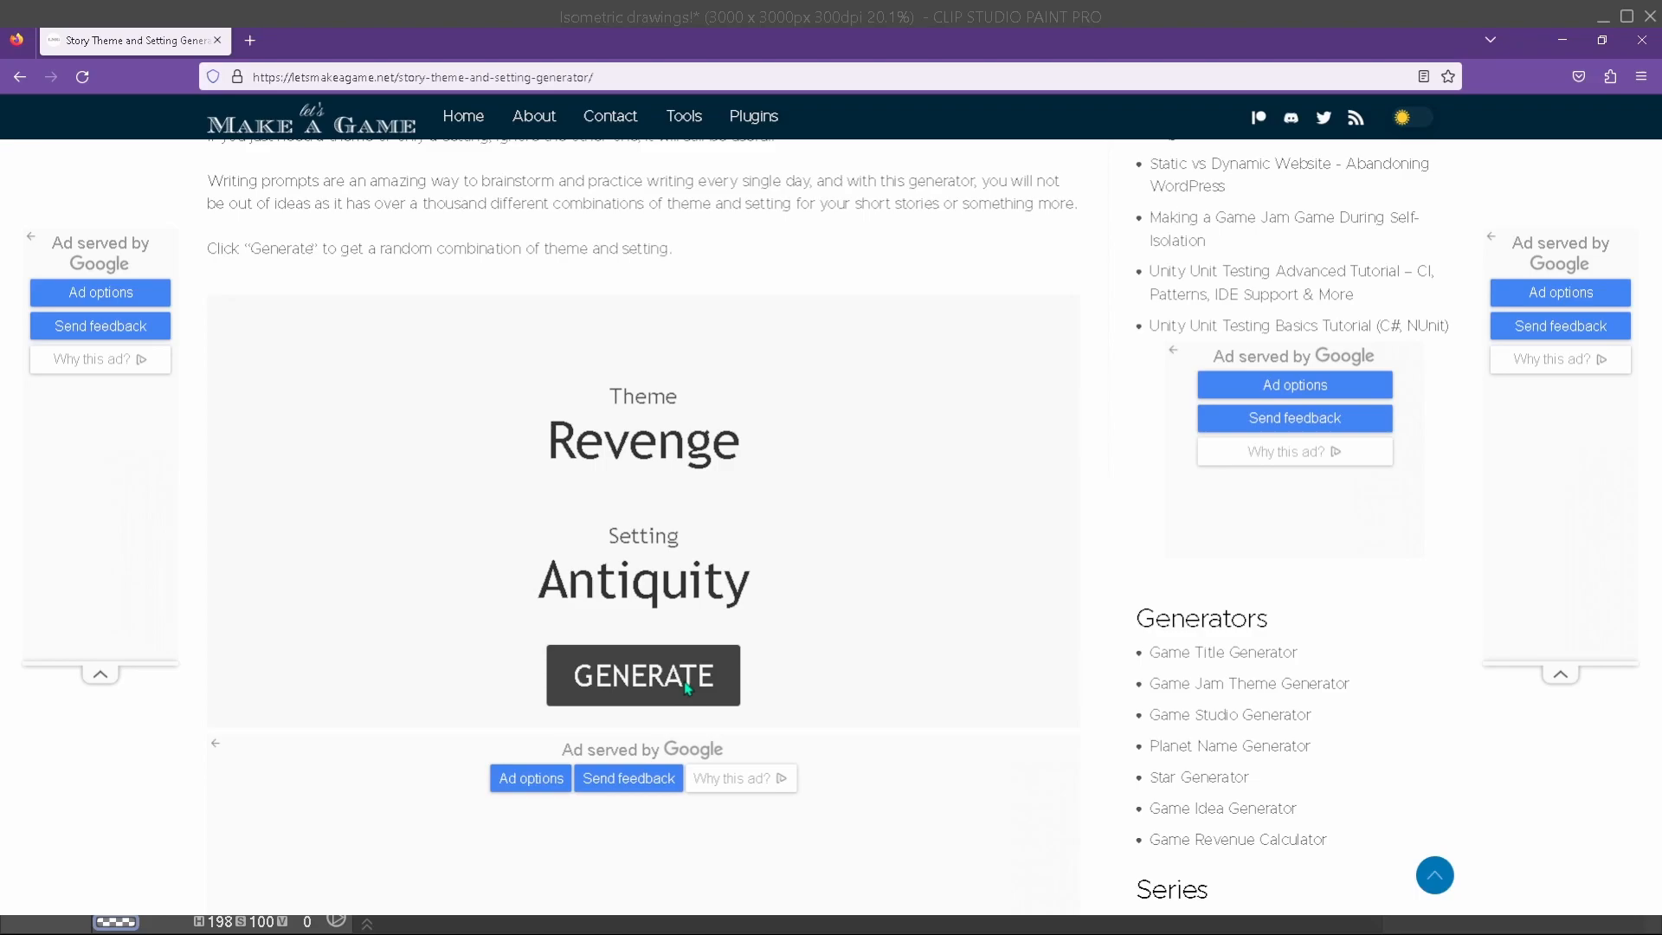
mouse_move(882, 345)
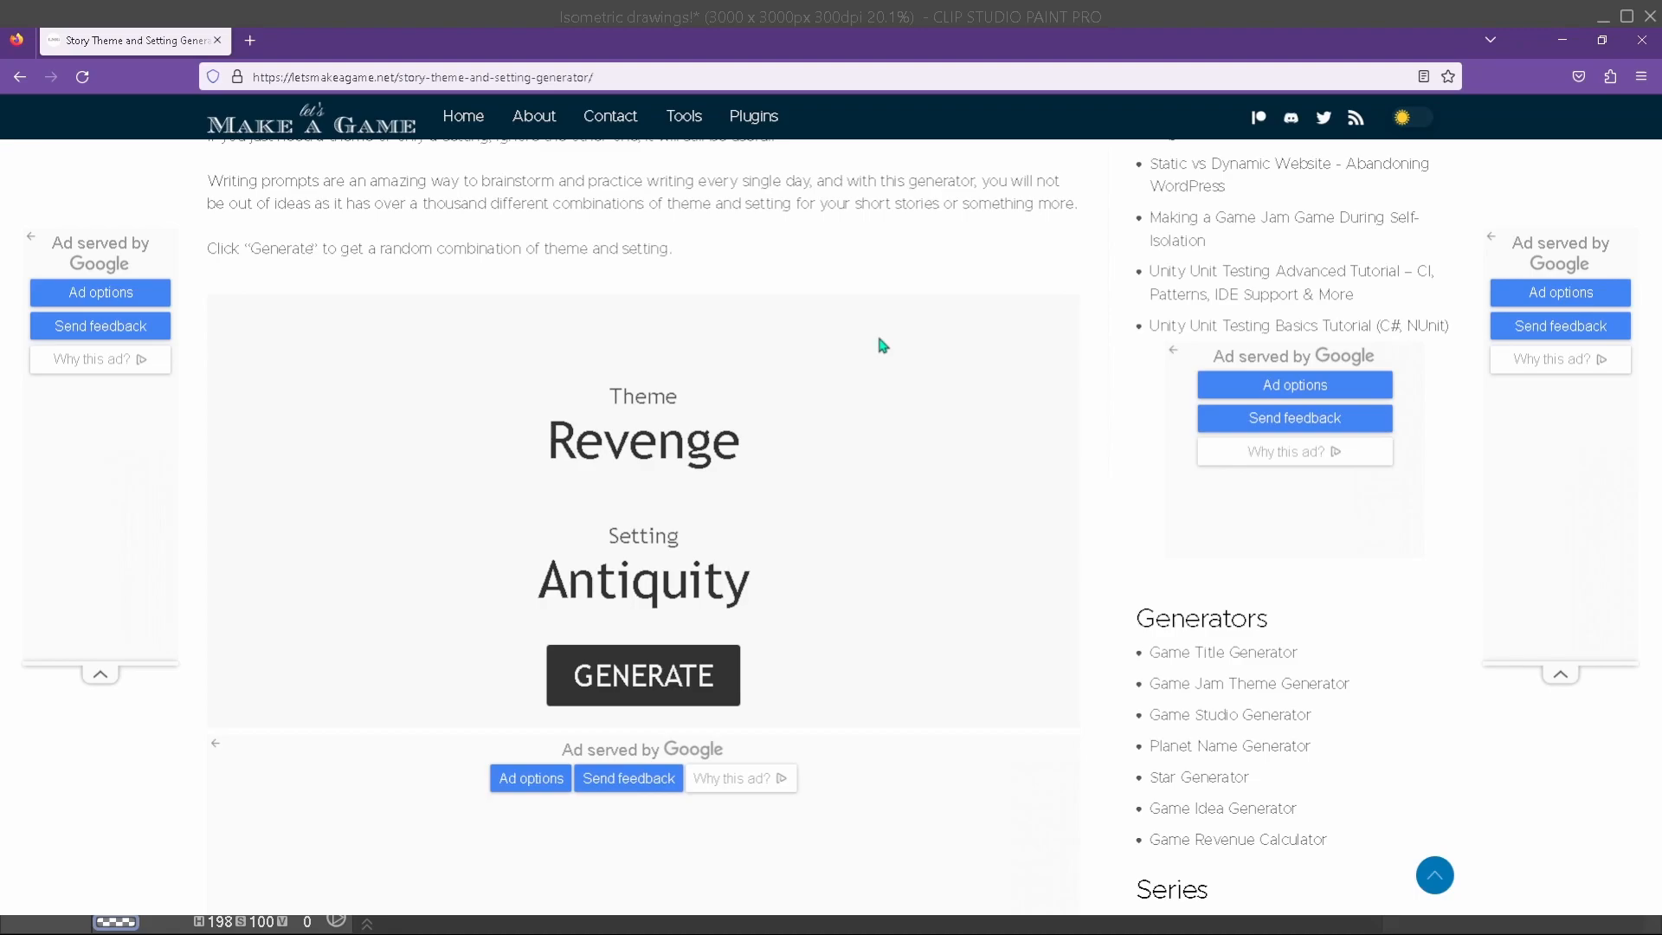
mouse_move(803, 653)
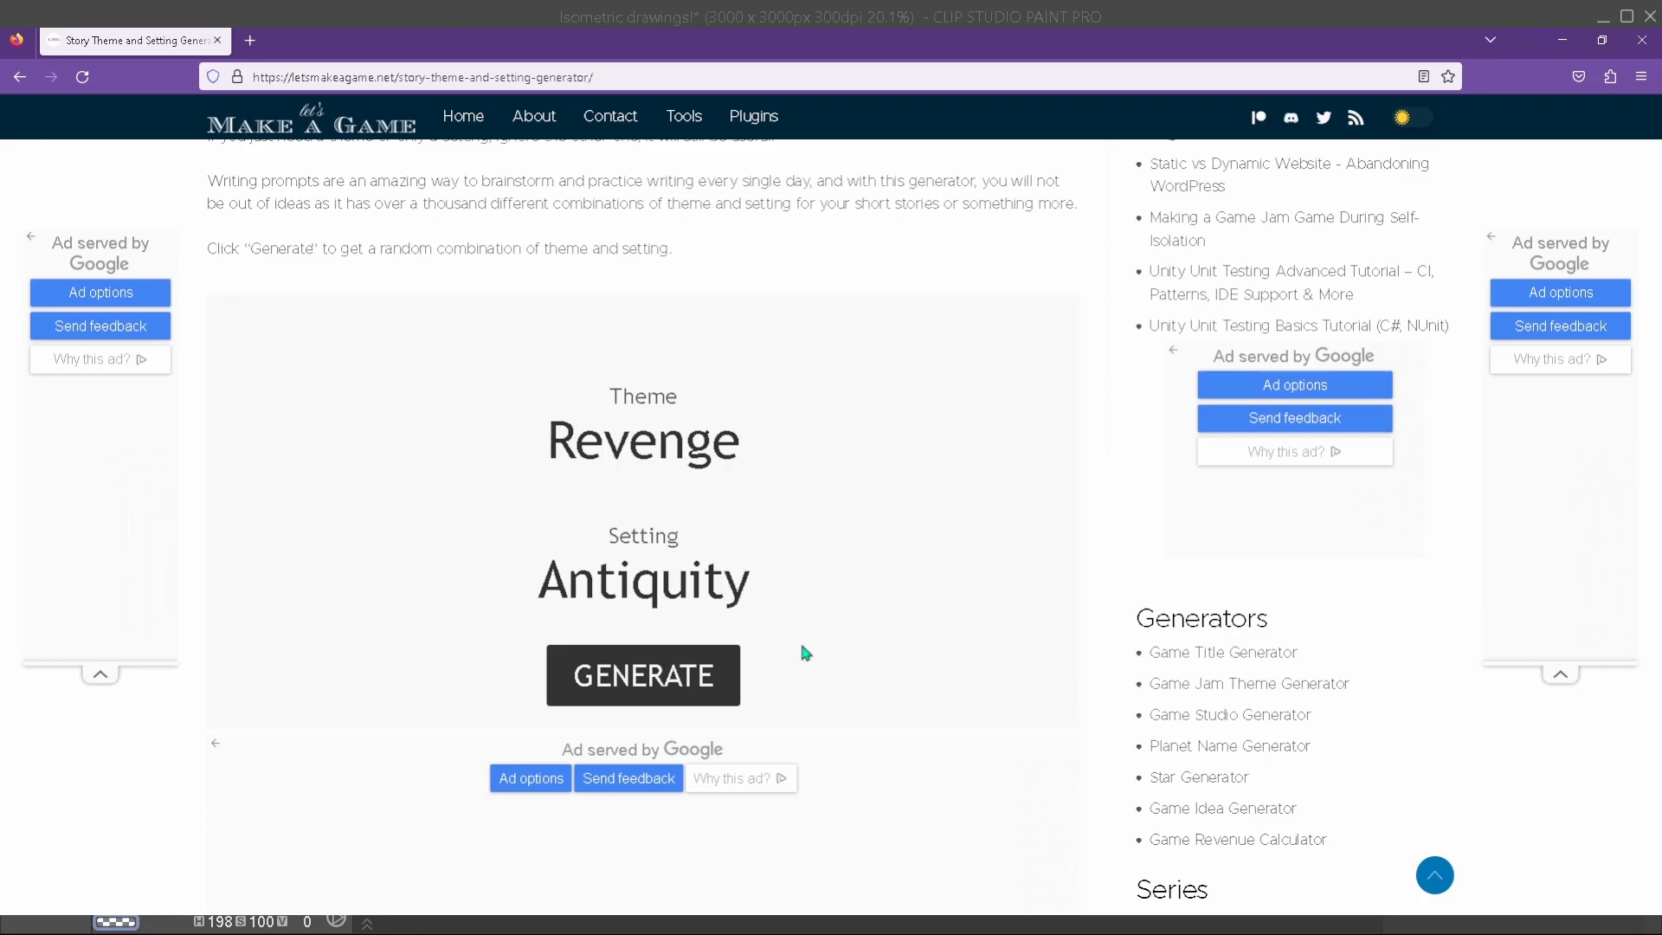
left_click(642, 676)
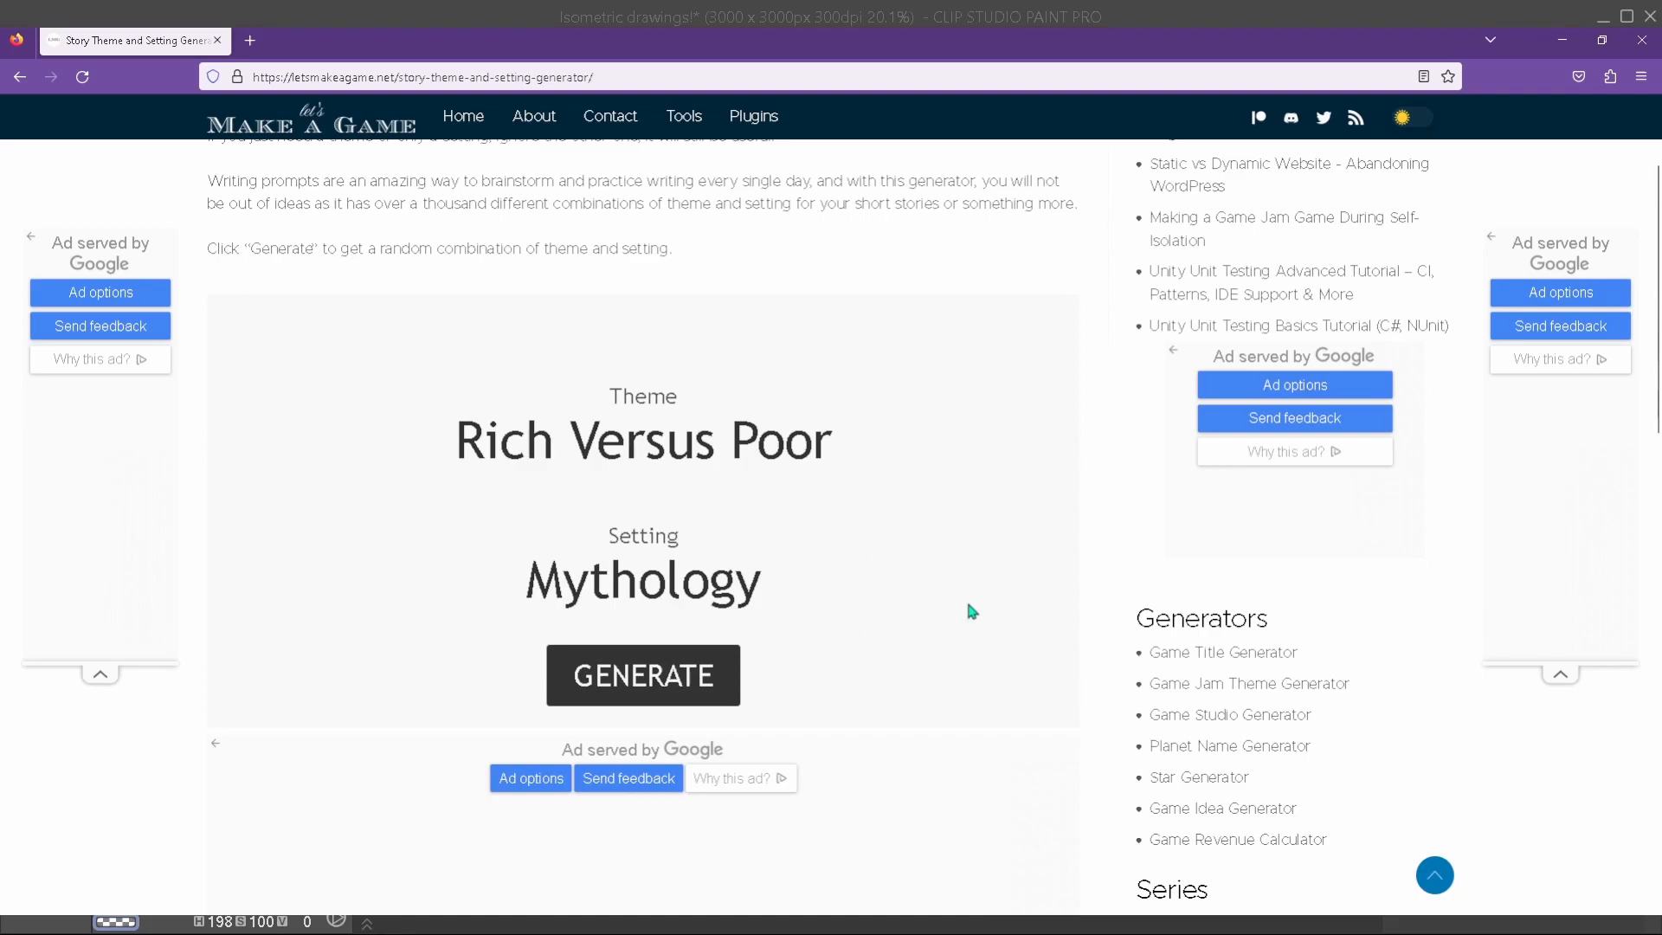
left_click(642, 675)
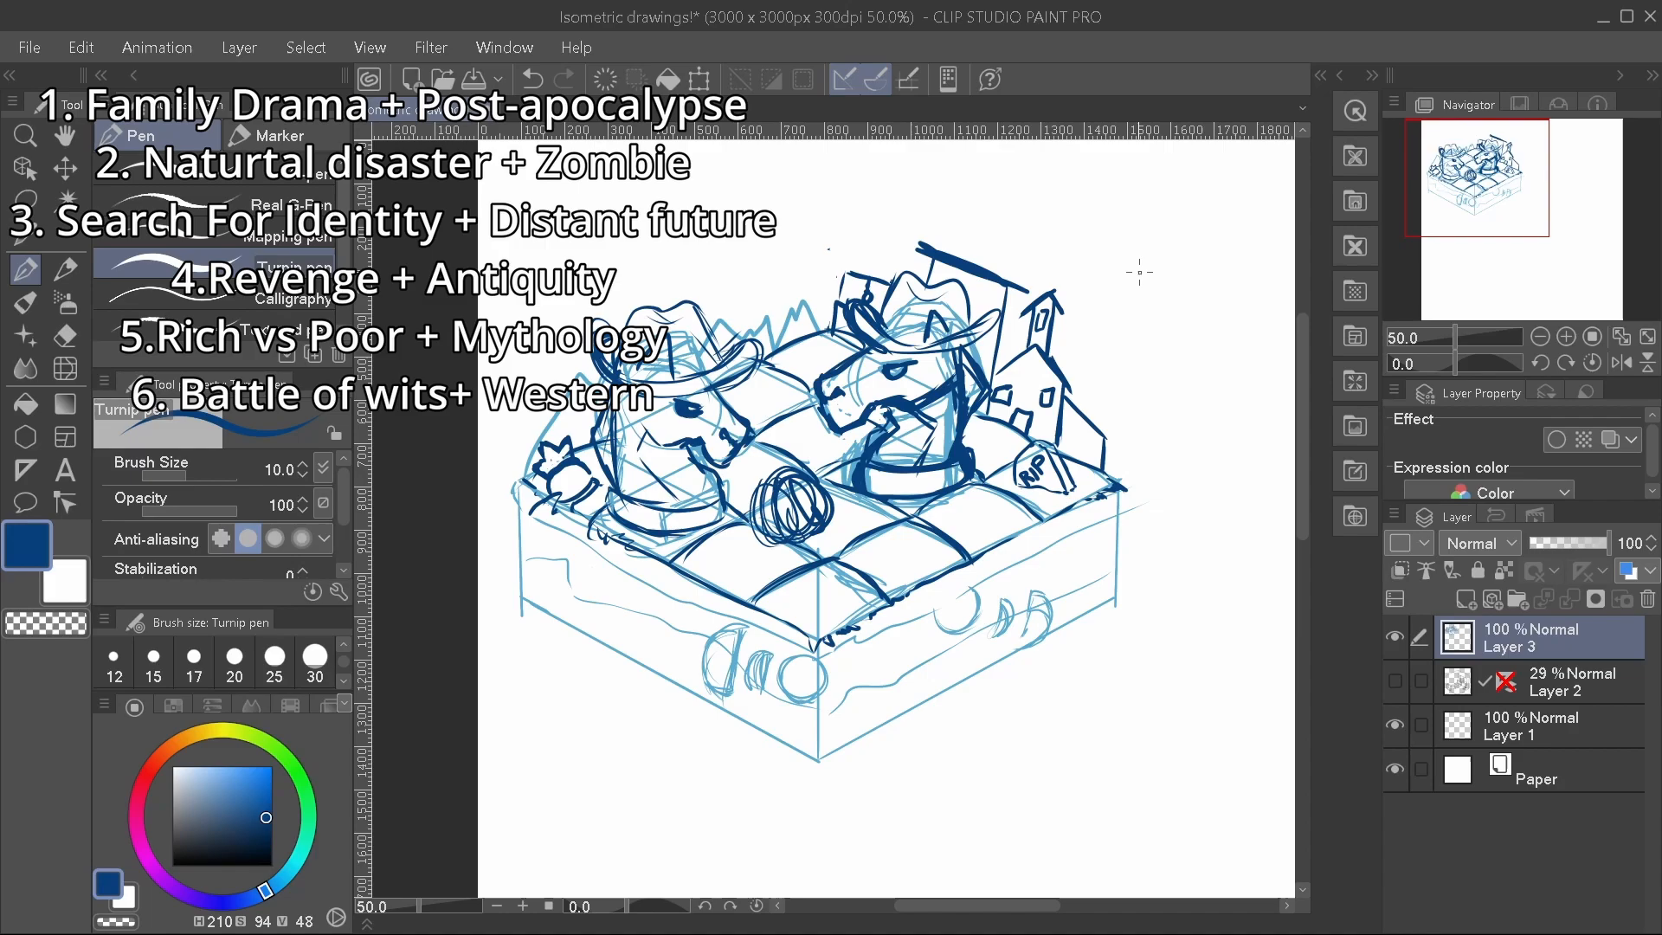
left_click_drag(816, 254, 955, 551)
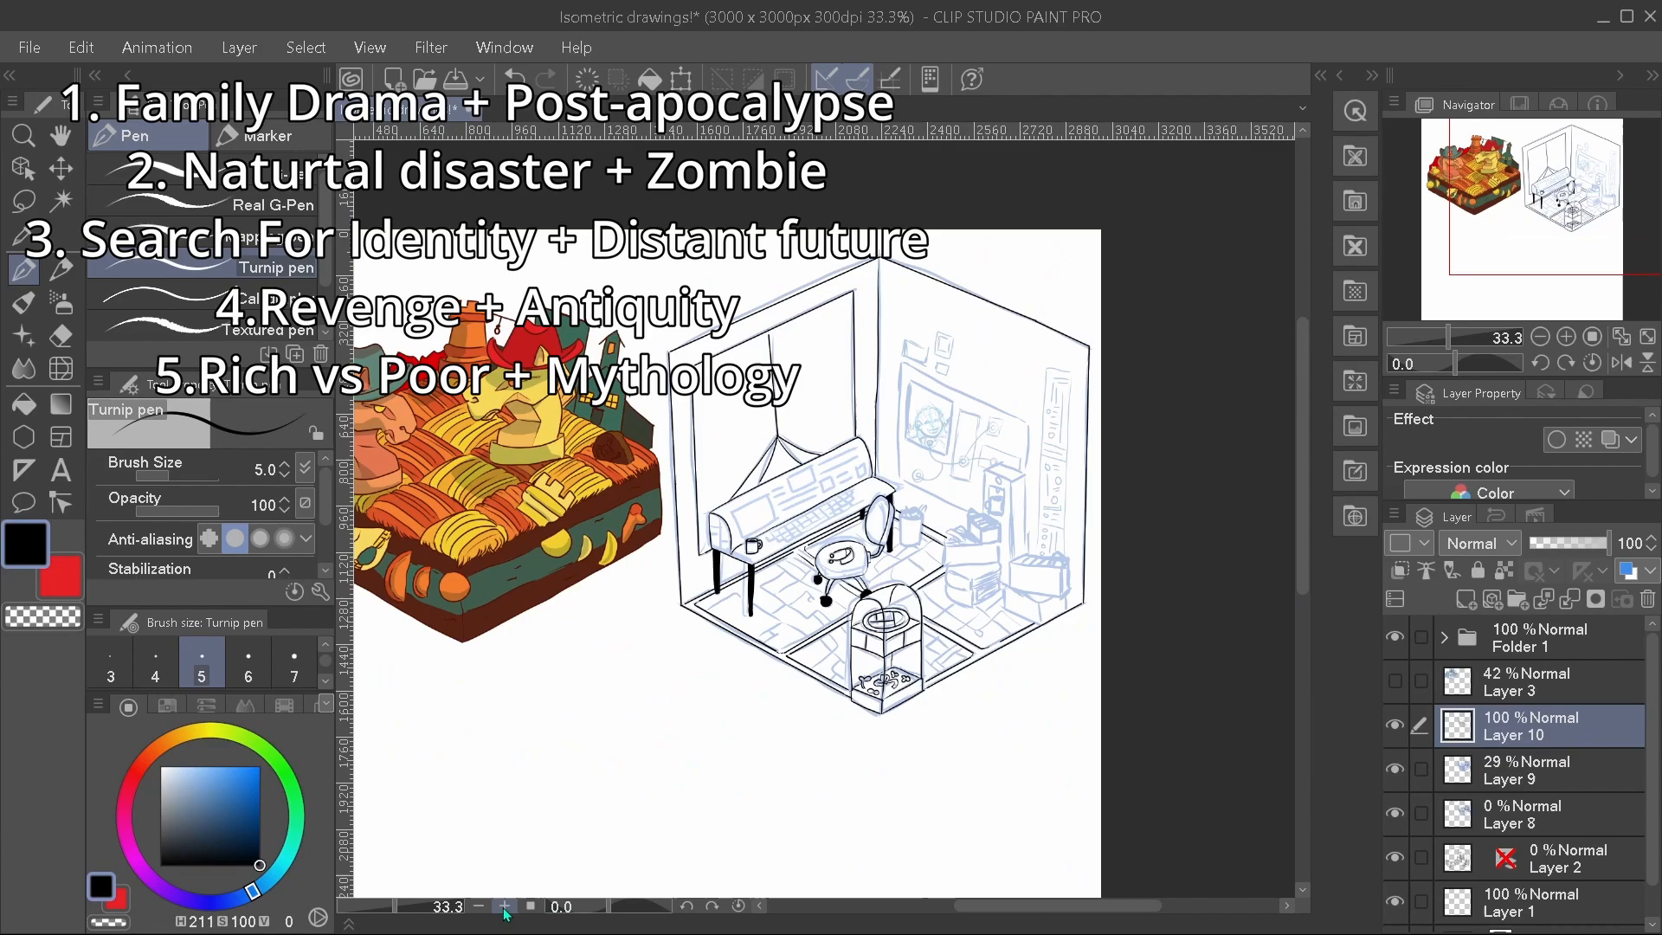
Zoom in on the futuristic room ready for flat colouring
left_click(505, 906)
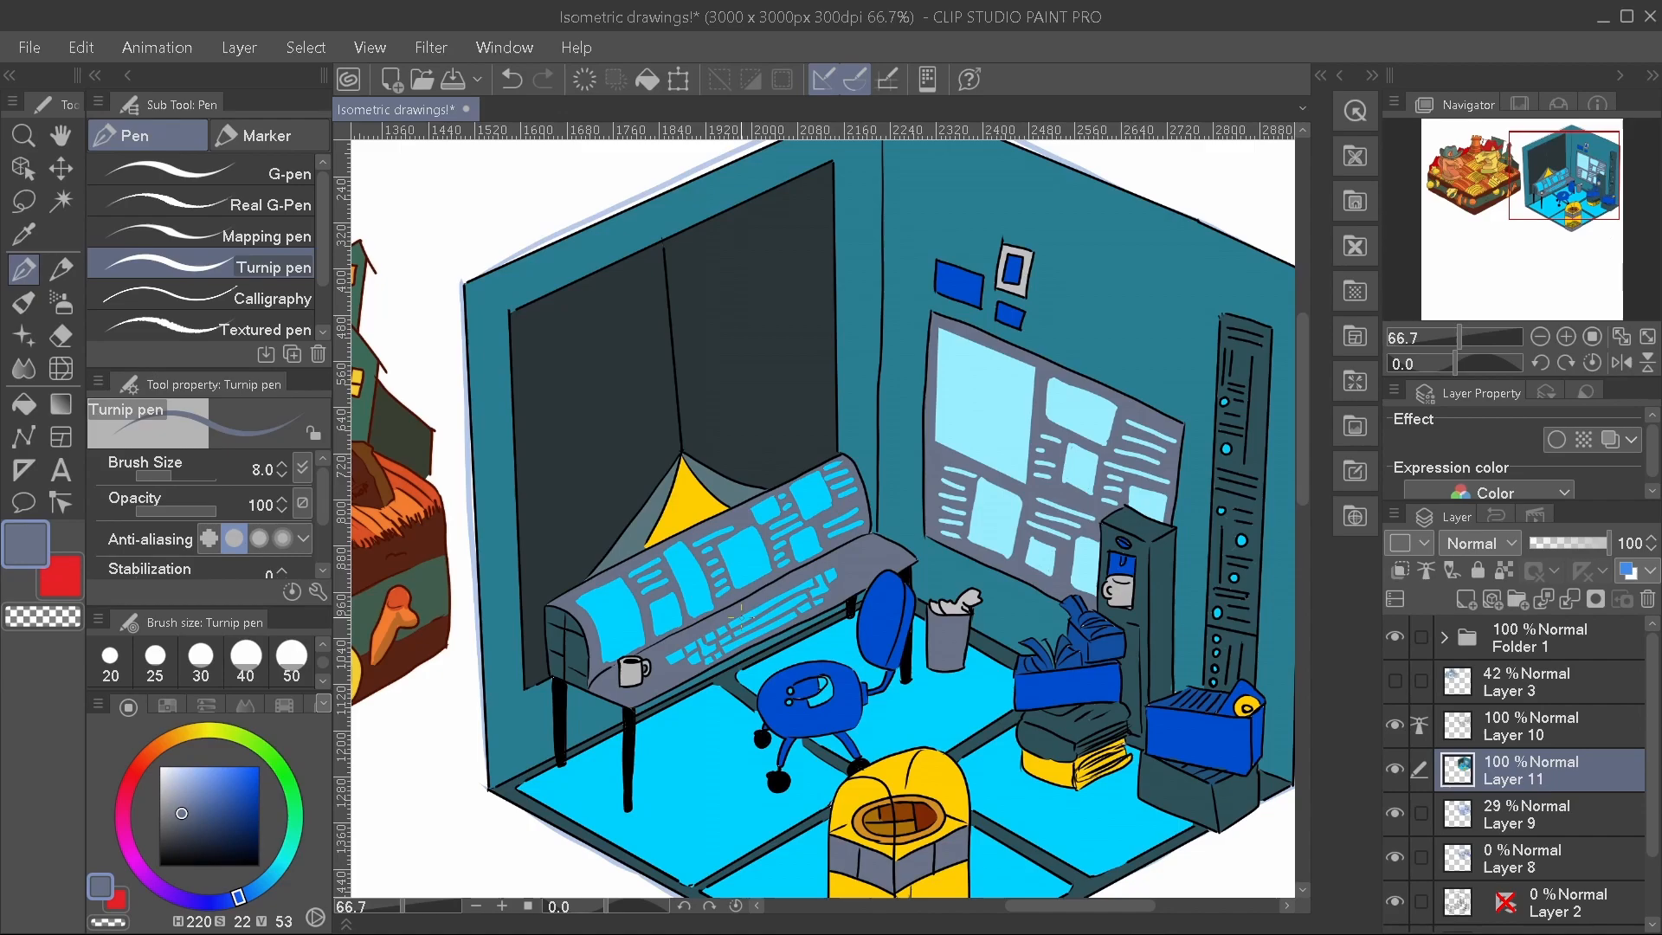
left_click(976, 408)
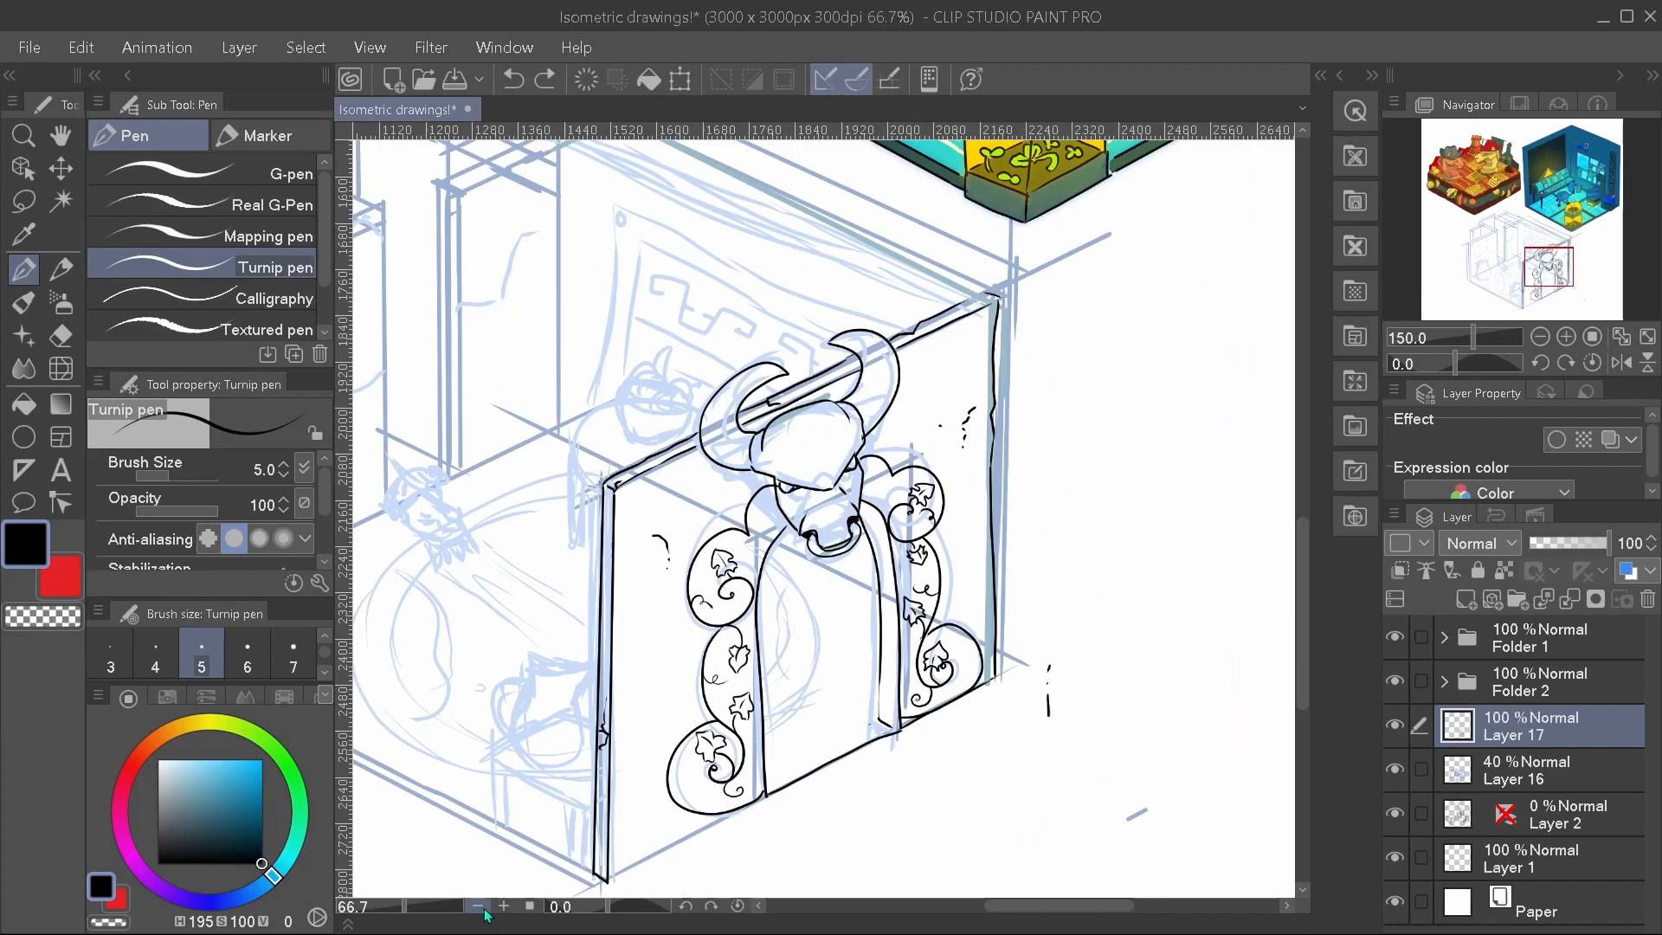
Select the Fill tool set to refer only to the editing layer
left_click(476, 906)
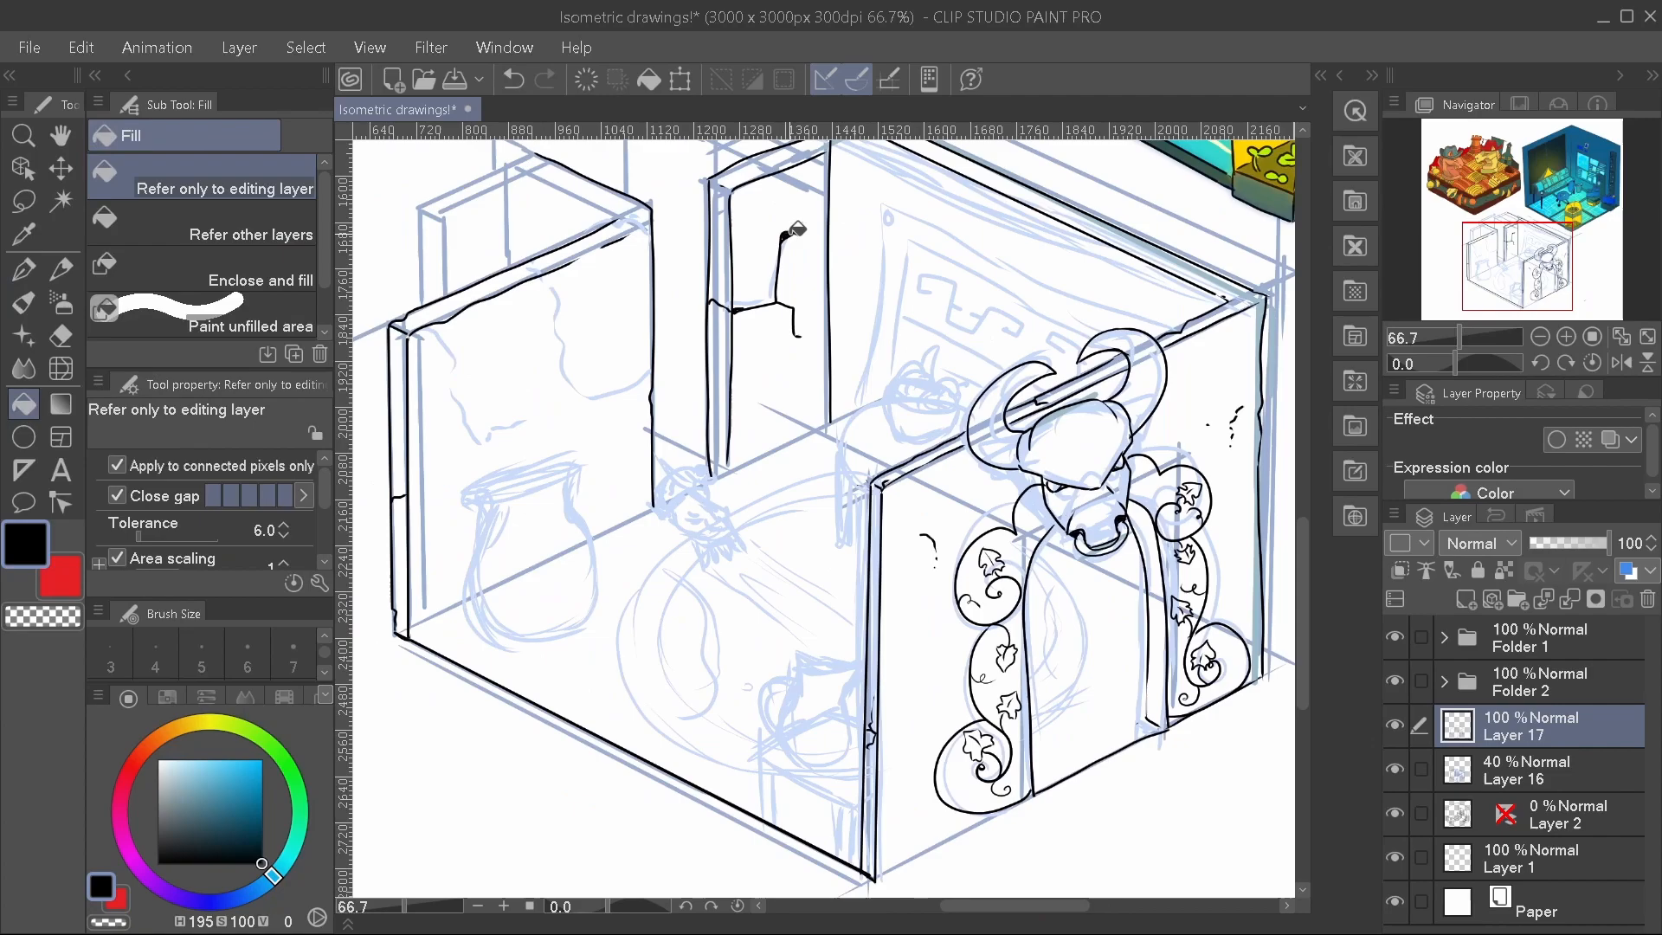
left_click(22, 268)
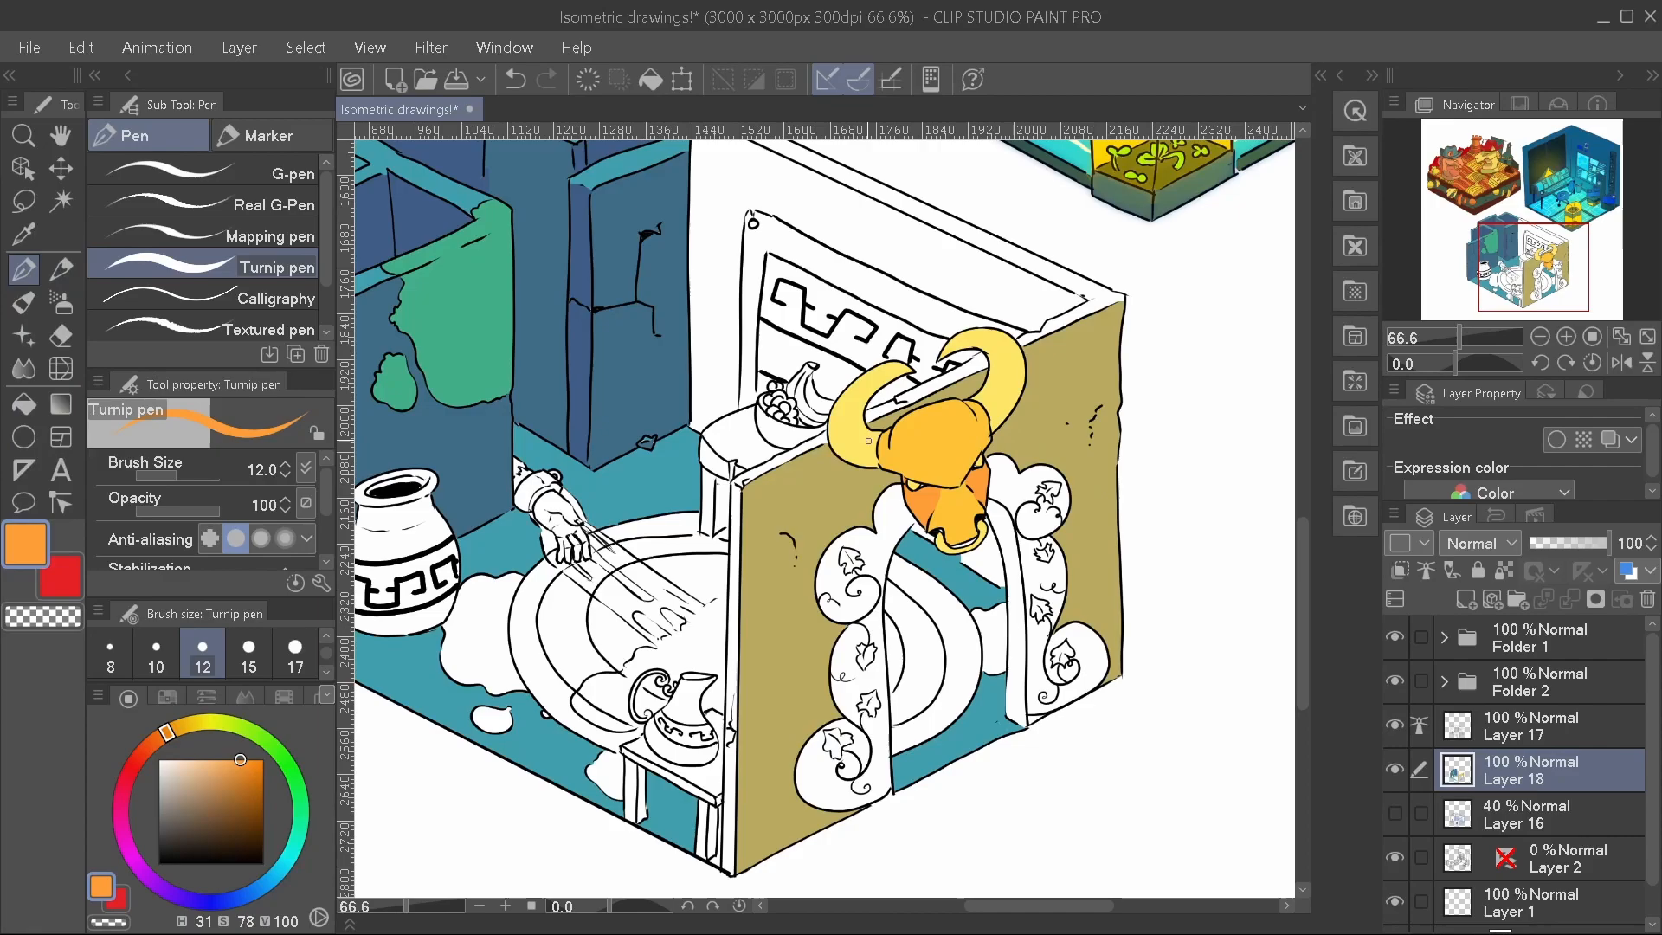
Return to the Minotaur room's line art layer after colouring the golden wall and arch
left_click(1535, 727)
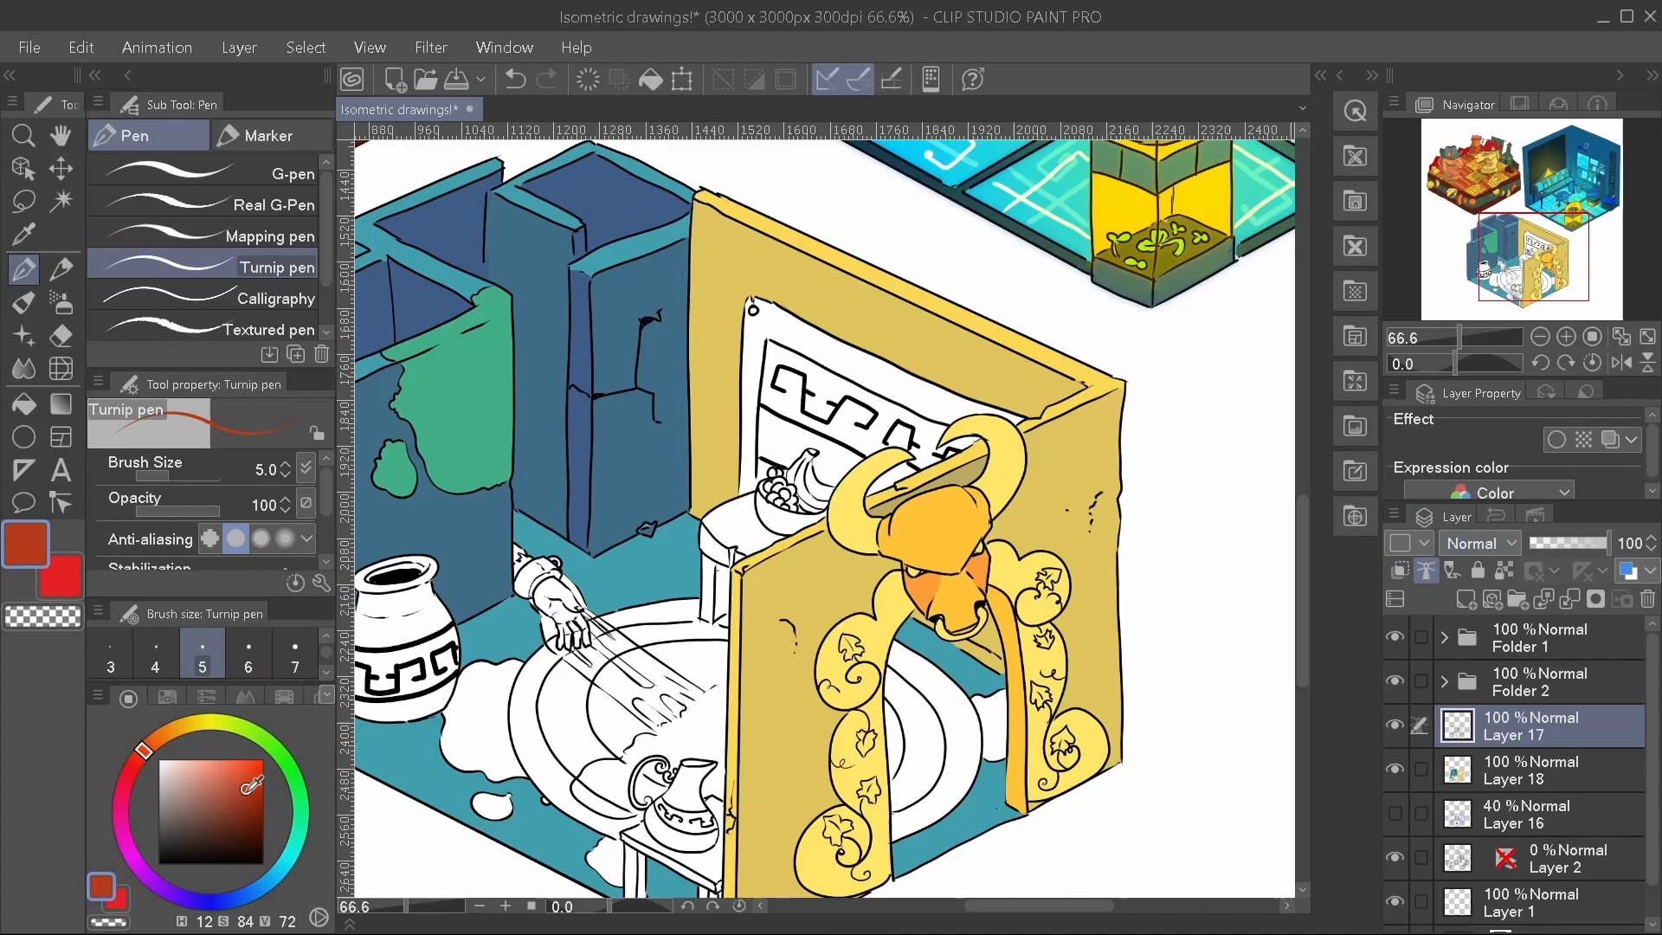